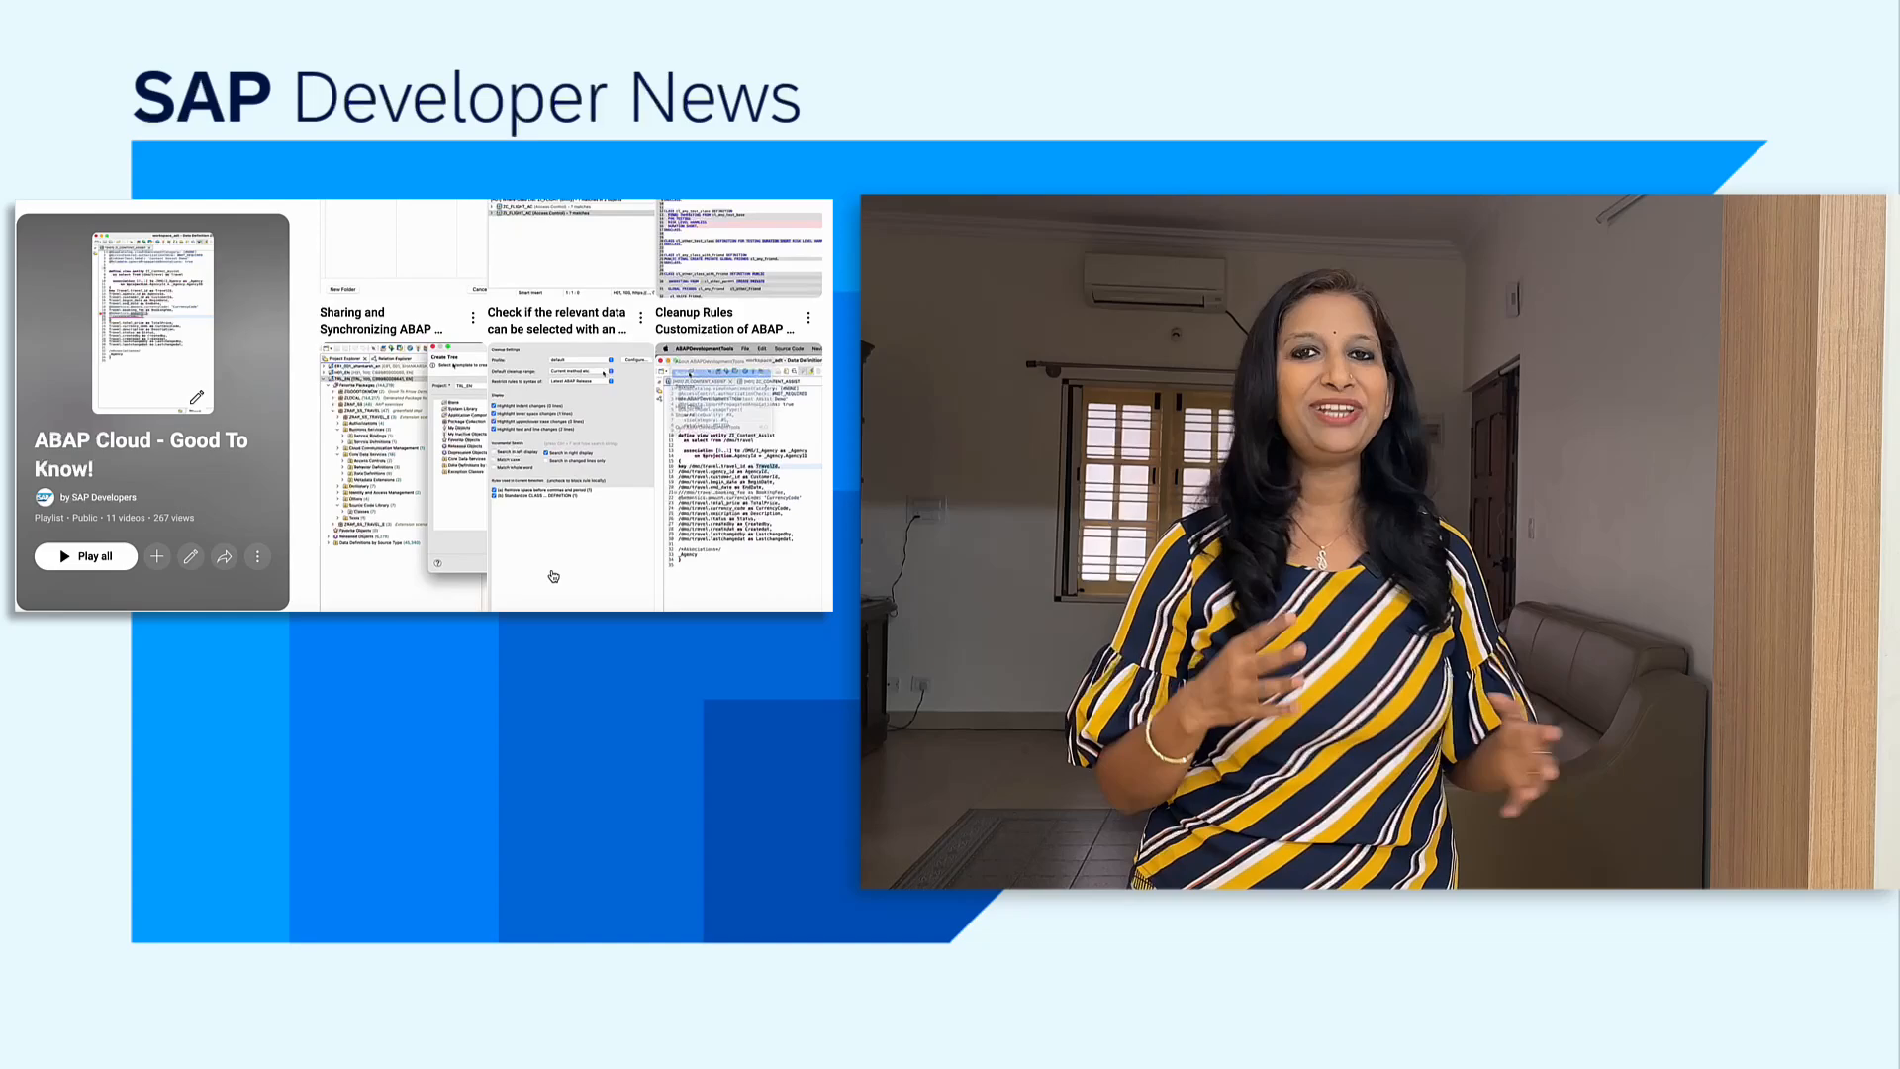
Step: Run Optimize on log.groovy to get the AI-Generated Review Report and the Improved Script
{"action": "scroll", "scroll_direction": "down", "scroll_amount": 3}
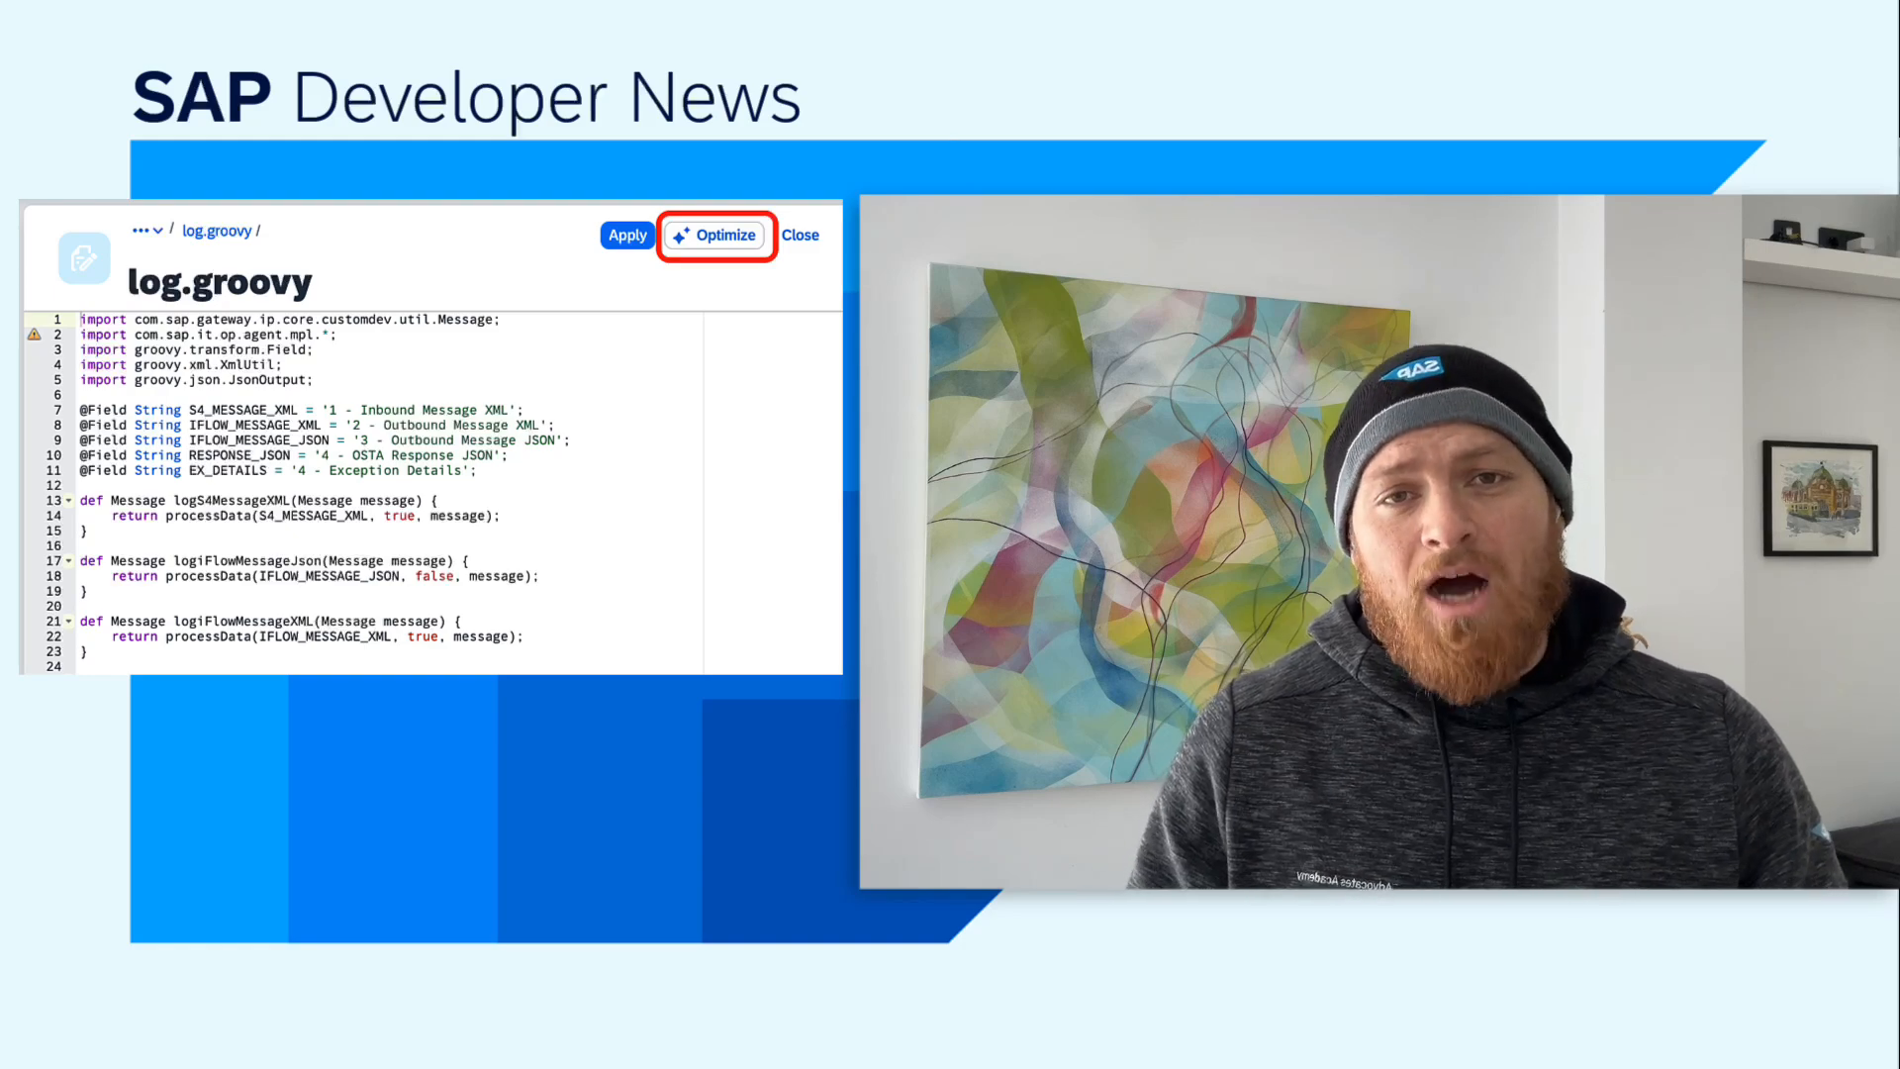
{"action": "left_click", "coordinate": [714, 235]}
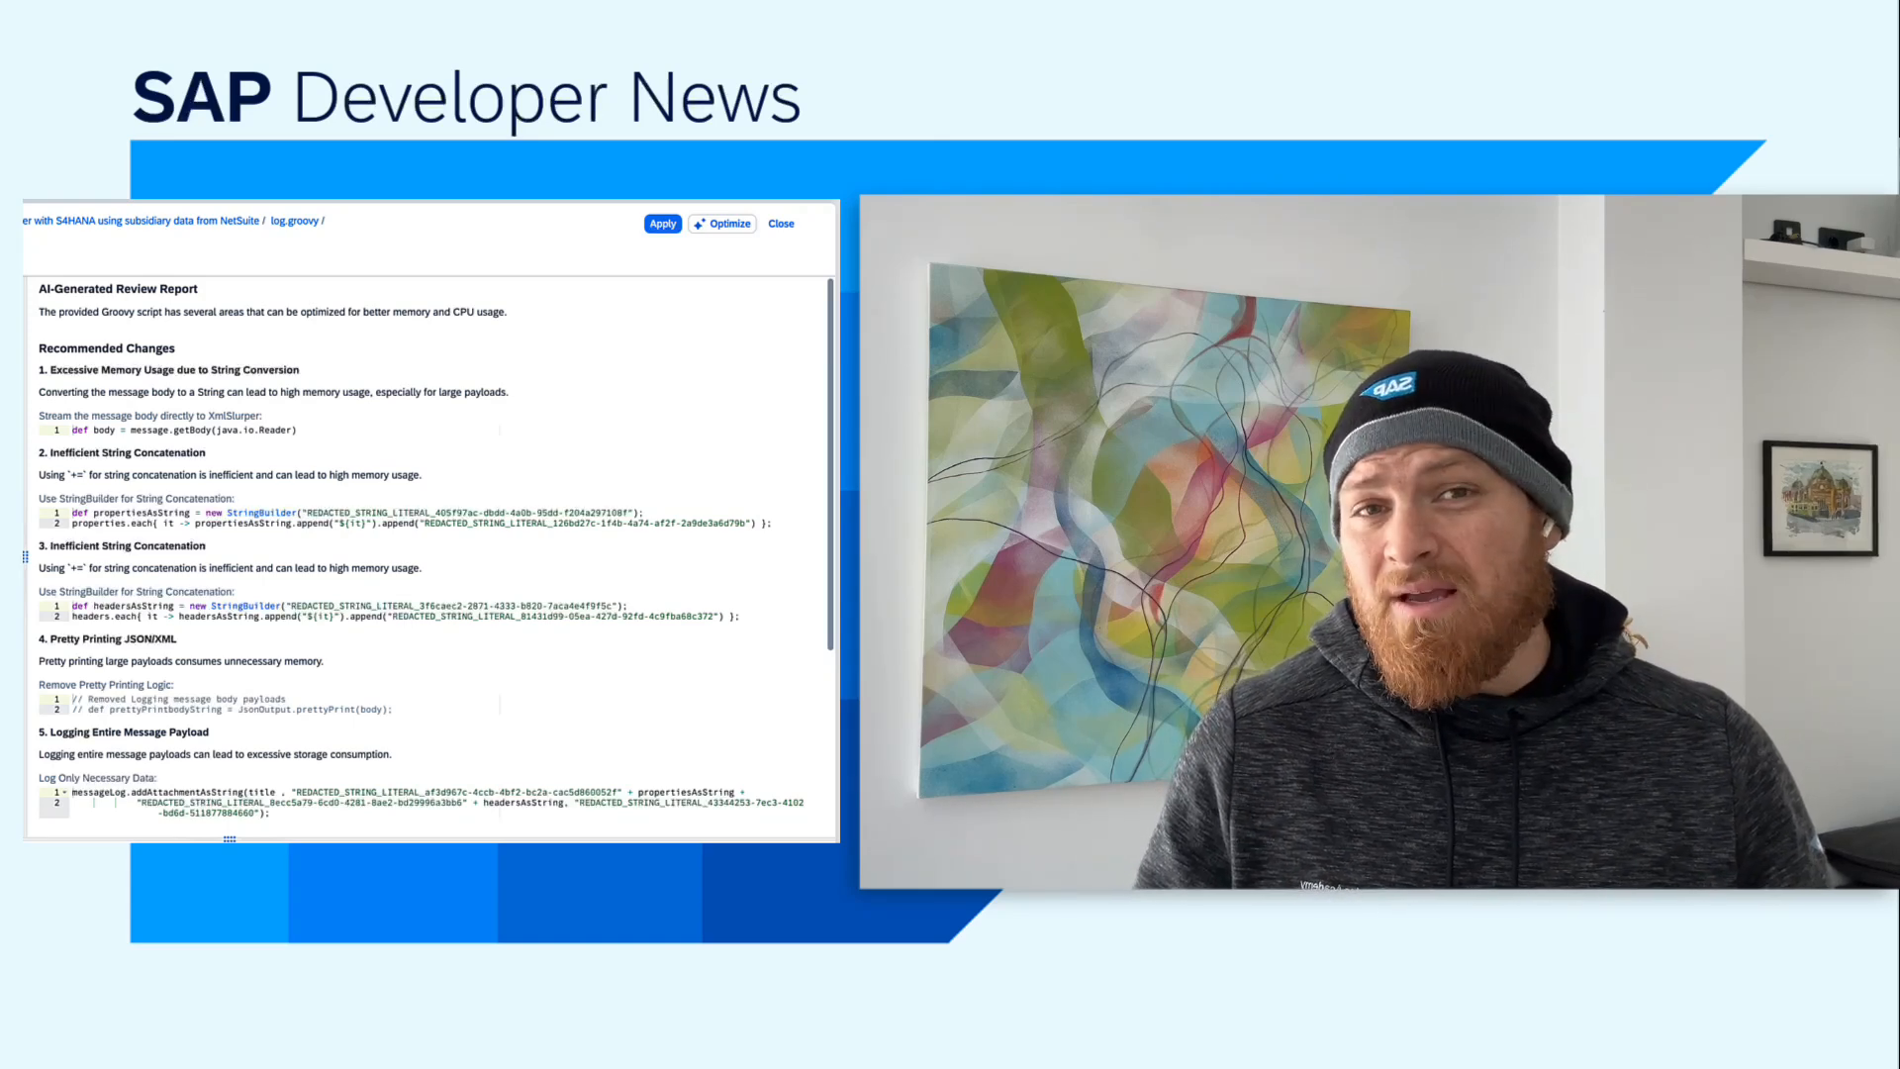
{"action": "scroll", "scroll_direction": "down", "scroll_amount": 3}
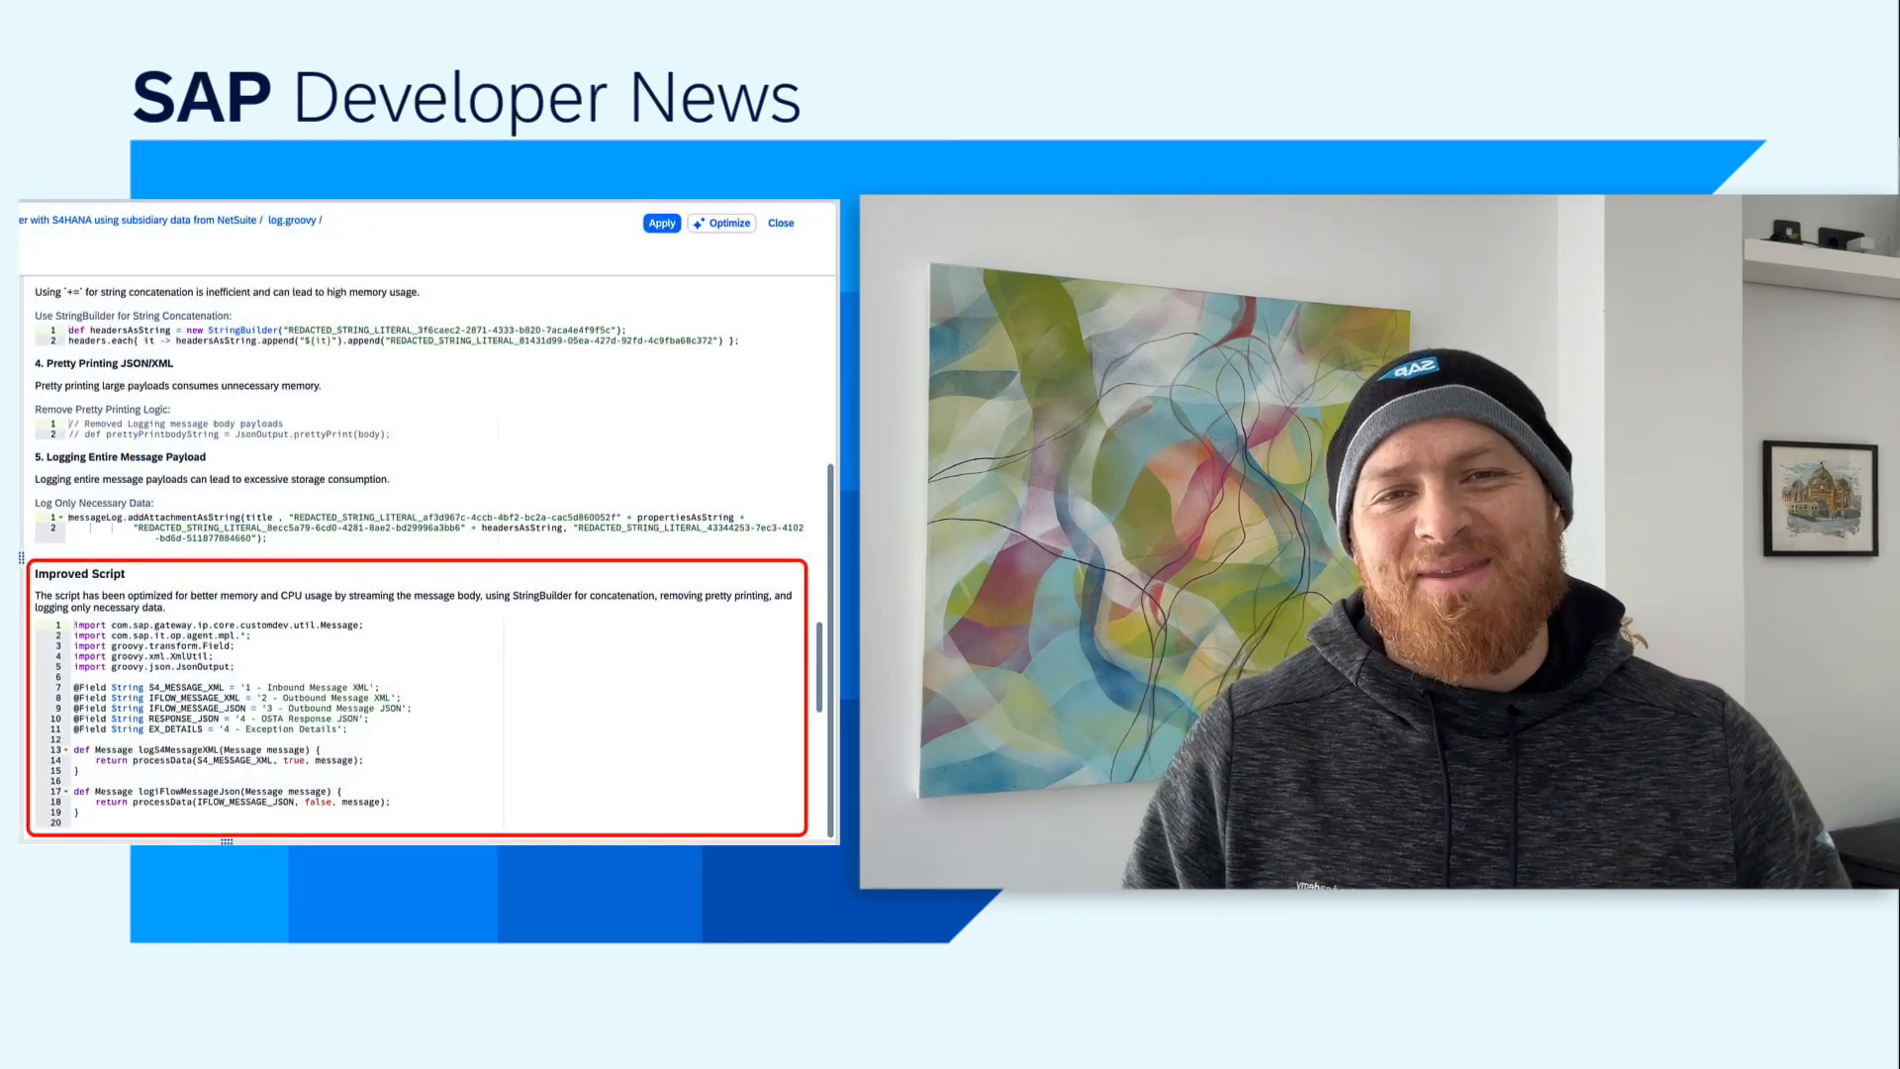